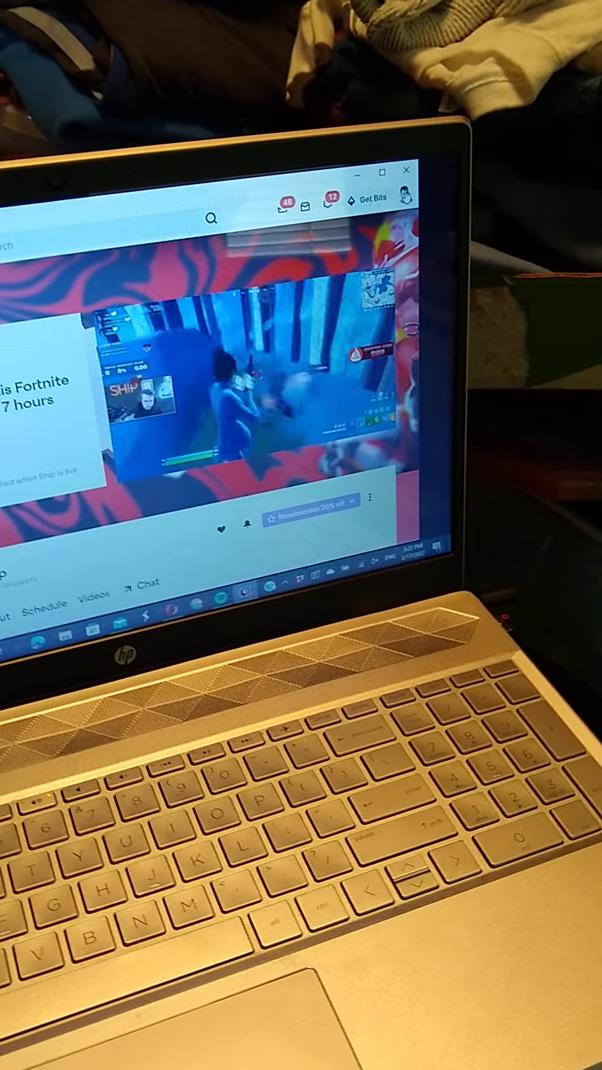
Step: Open the Export form for the Bejeweled past broadcast from its options menu
{"action": "left_click", "coordinate": [410, 205]}
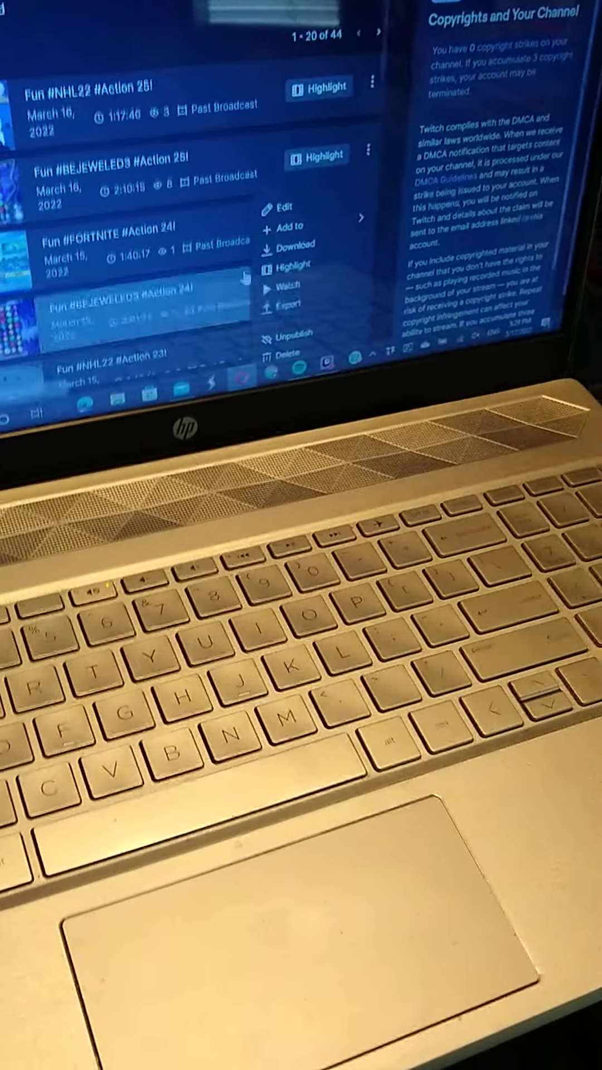
{"action": "left_click", "coordinate": [285, 302]}
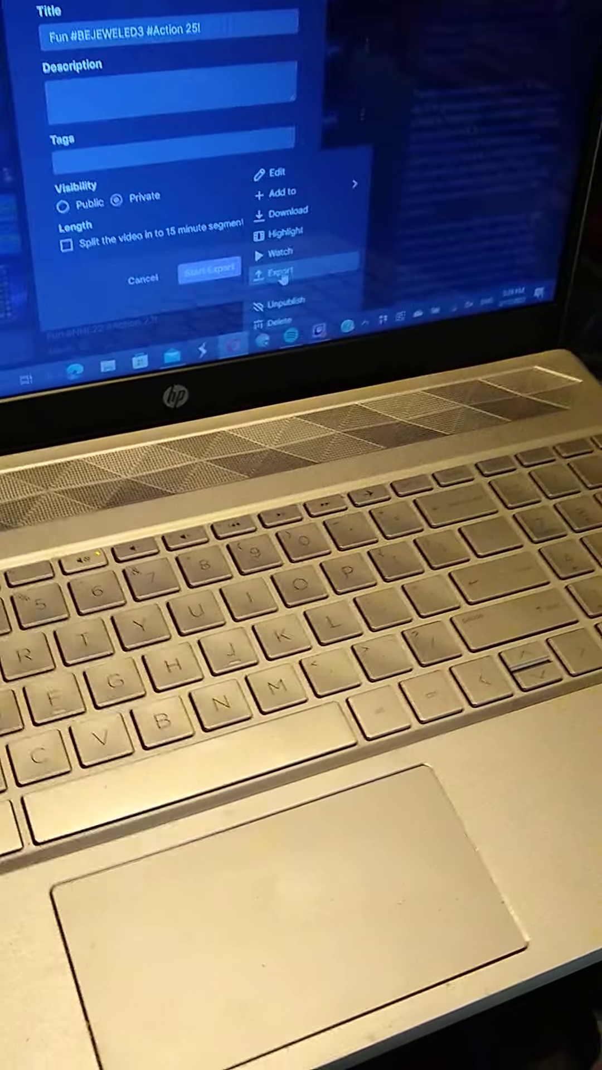